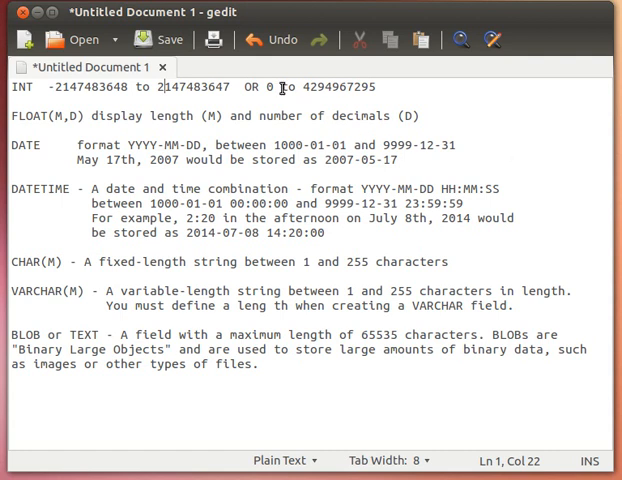
pyautogui.moveTo(268, 88); pyautogui.dragTo(346, 88)
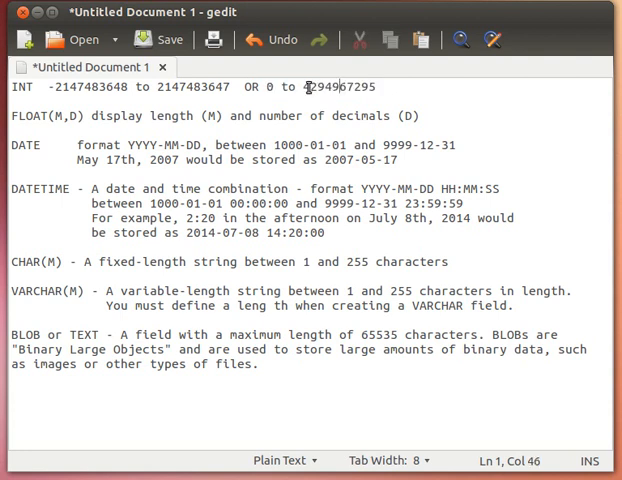
pyautogui.doubleClick(318, 88)
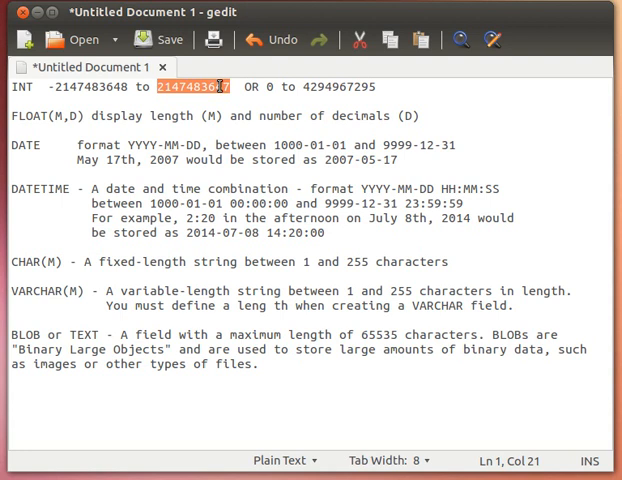
pyautogui.click(228, 86)
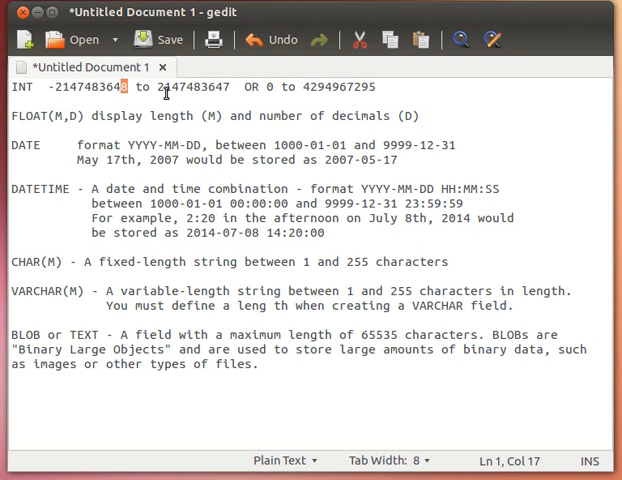
pyautogui.moveTo(334, 92)
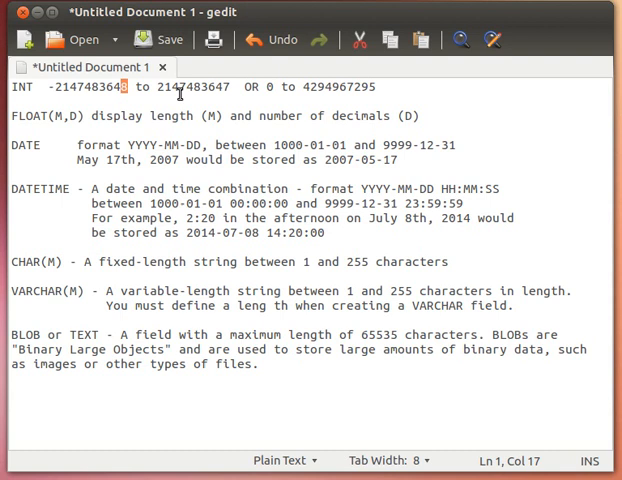
pyautogui.doubleClick(192, 86)
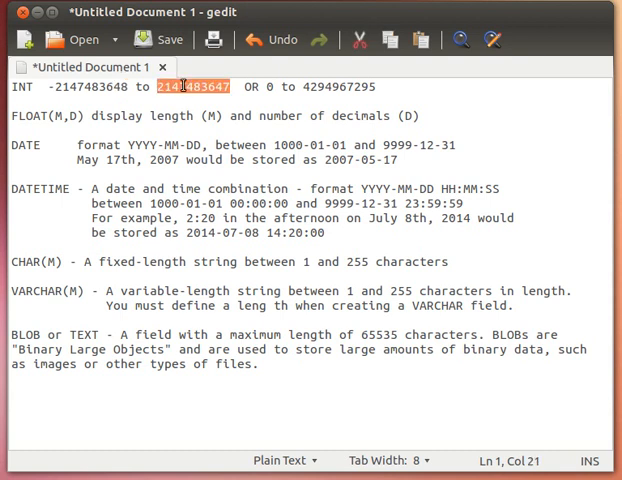
pyautogui.tripleClick(180, 86)
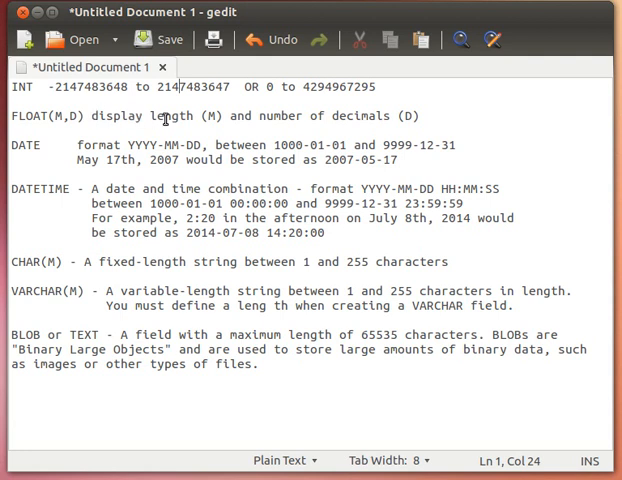
pyautogui.moveTo(222, 116)
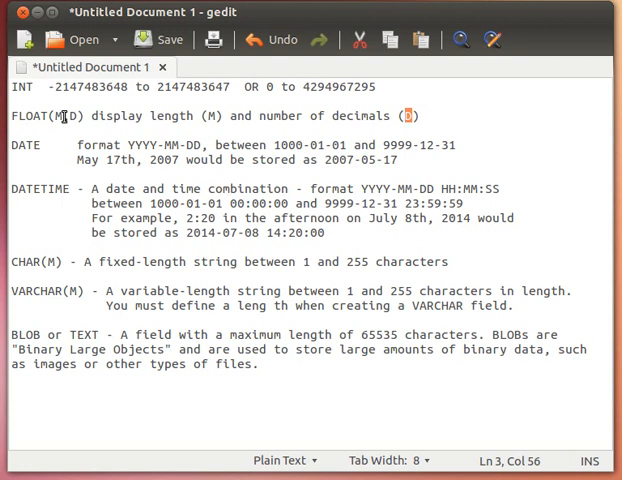
pyautogui.moveTo(84, 144)
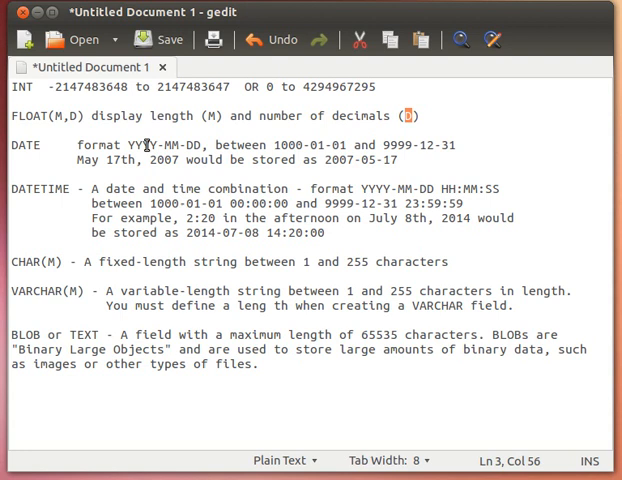
pyautogui.moveTo(160, 150)
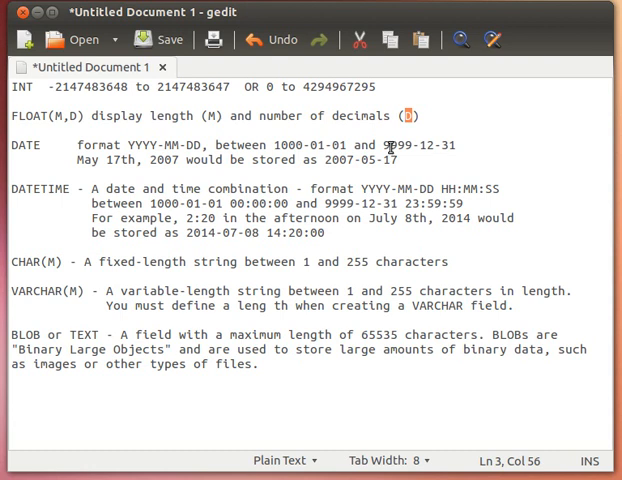
pyautogui.moveTo(428, 148)
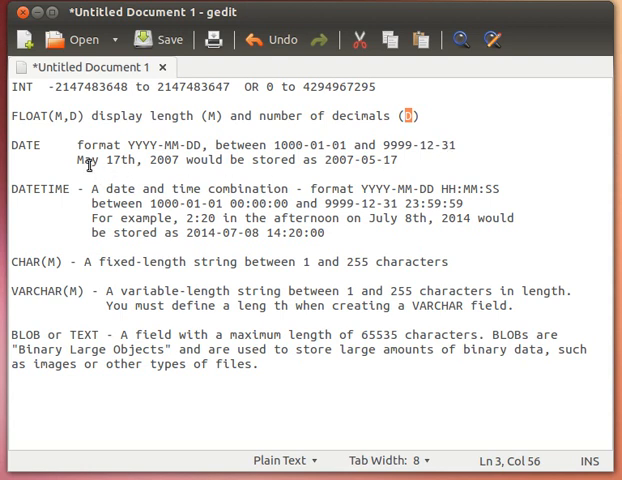
pyautogui.moveTo(156, 168)
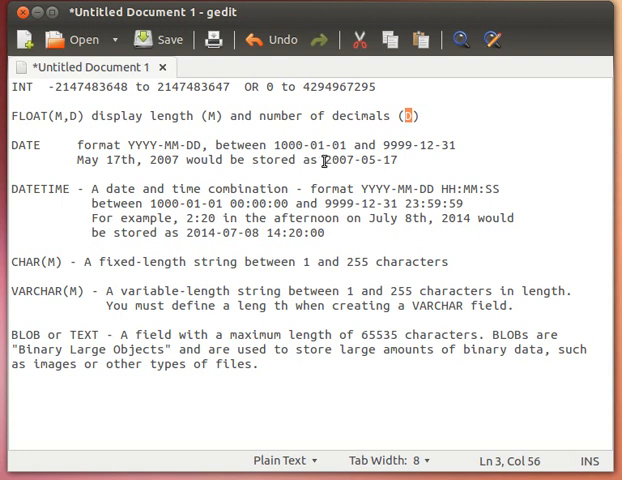
pyautogui.moveTo(372, 164)
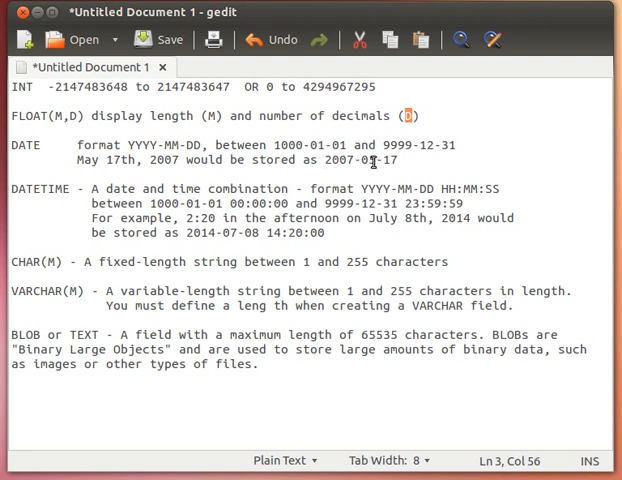
pyautogui.moveTo(384, 162)
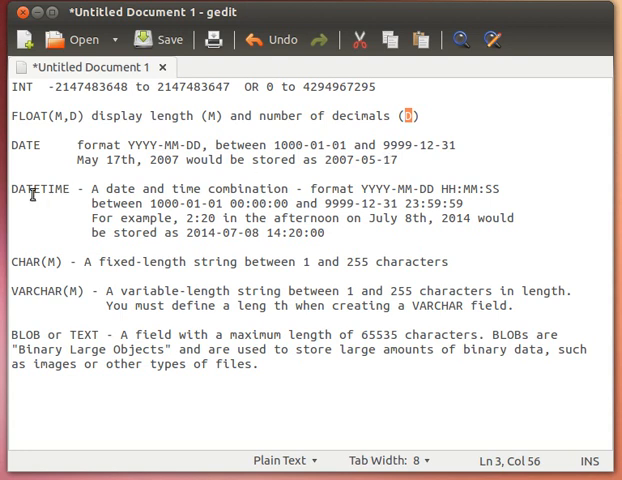
pyautogui.moveTo(388, 204)
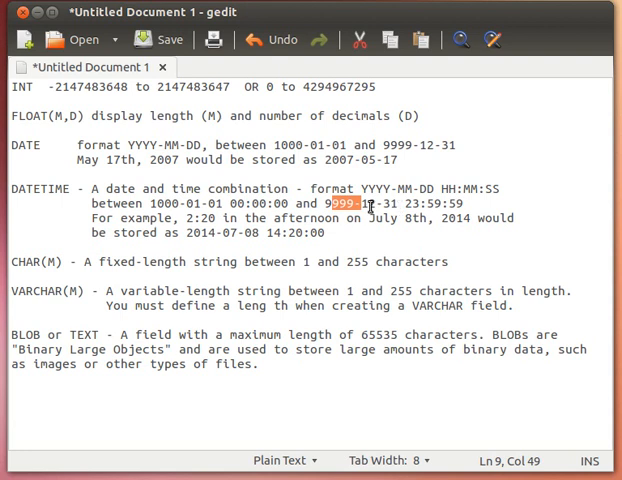
pyautogui.moveTo(420, 204)
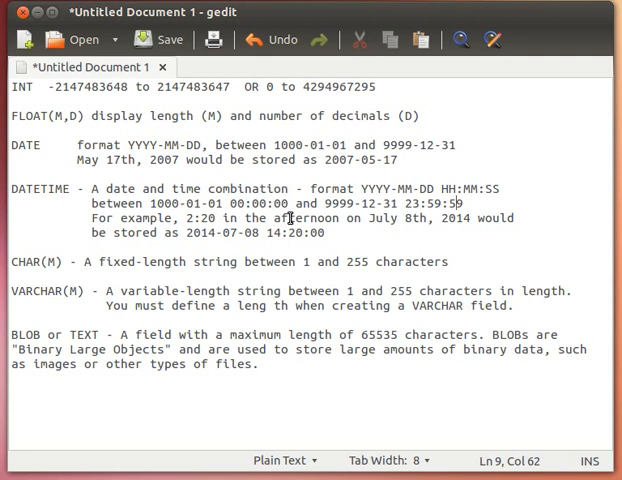
pyautogui.moveTo(378, 228)
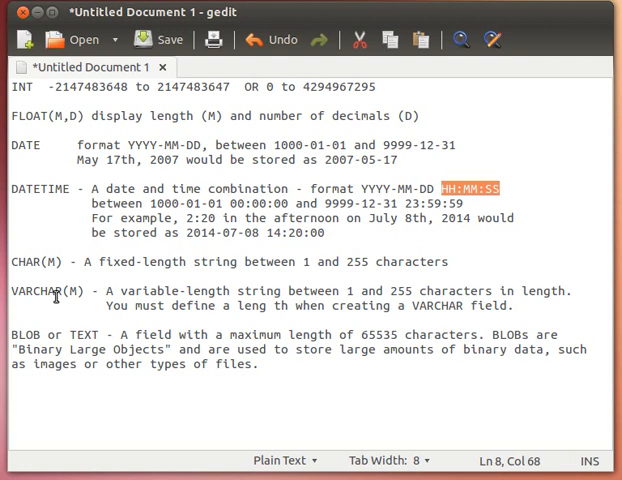
pyautogui.moveTo(188, 268)
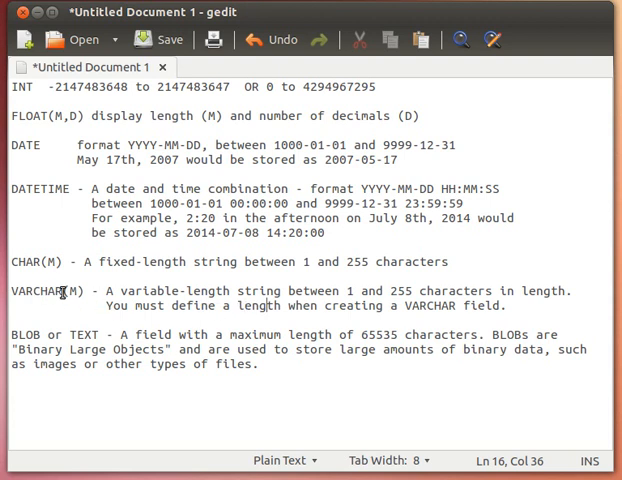
# - Highlight BLOB and then the word TEXT in the 'BLOB or TEXT' heading
pyautogui.doubleClick(72, 292)
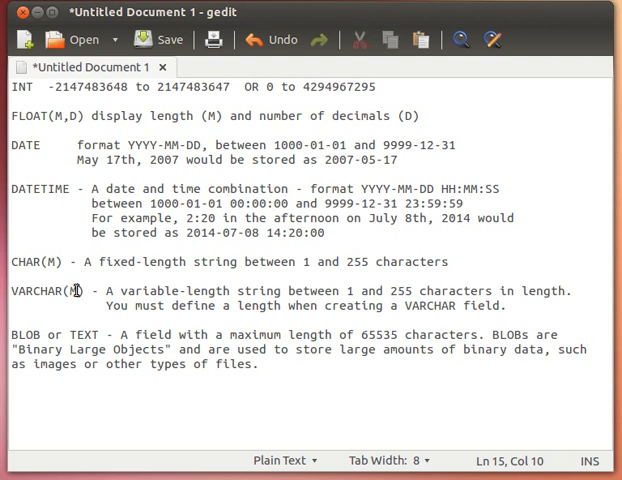
pyautogui.moveTo(84, 334)
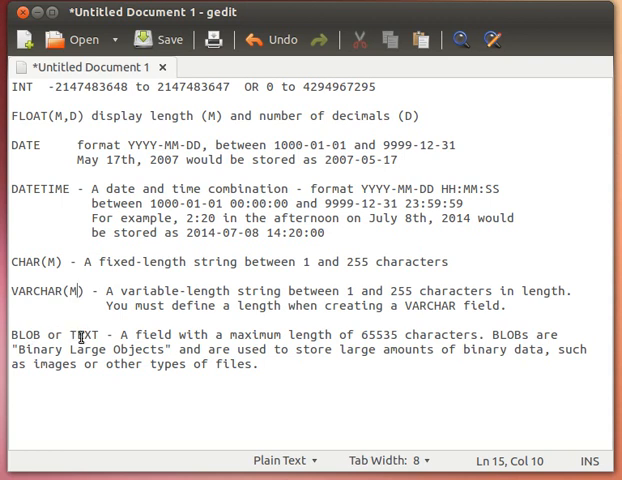
pyautogui.doubleClick(84, 334)
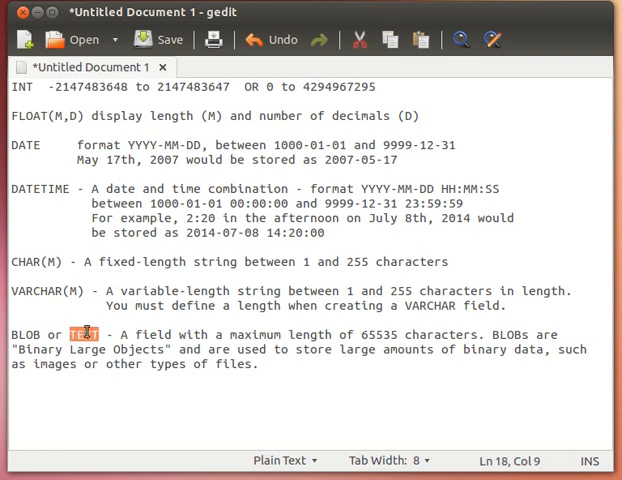